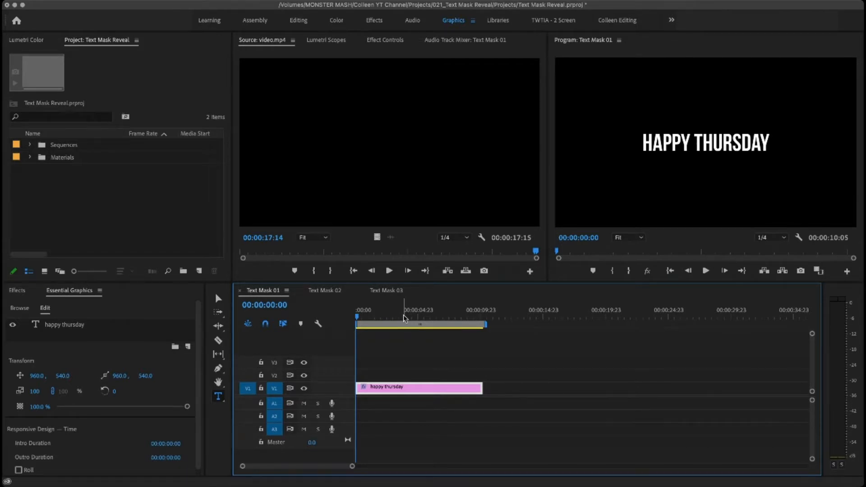
- Show the title clip's Effect Controls and expand the 'happy thursday' text layer's properties
{"action": "left_click", "coordinate": [385, 40]}
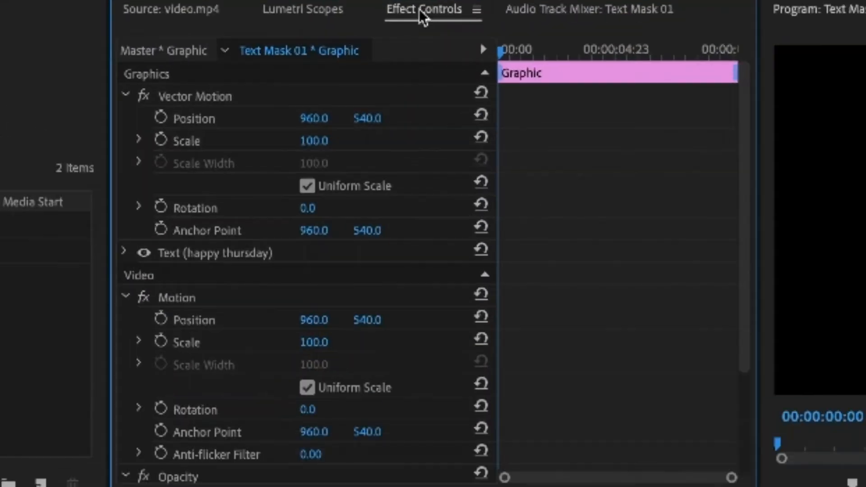
{"action": "left_click", "coordinate": [215, 253]}
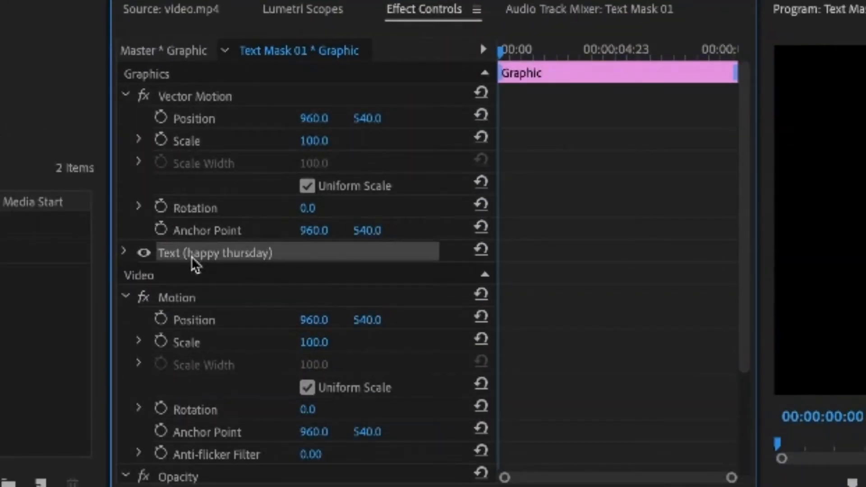
{"action": "mouse_move", "coordinate": [168, 260]}
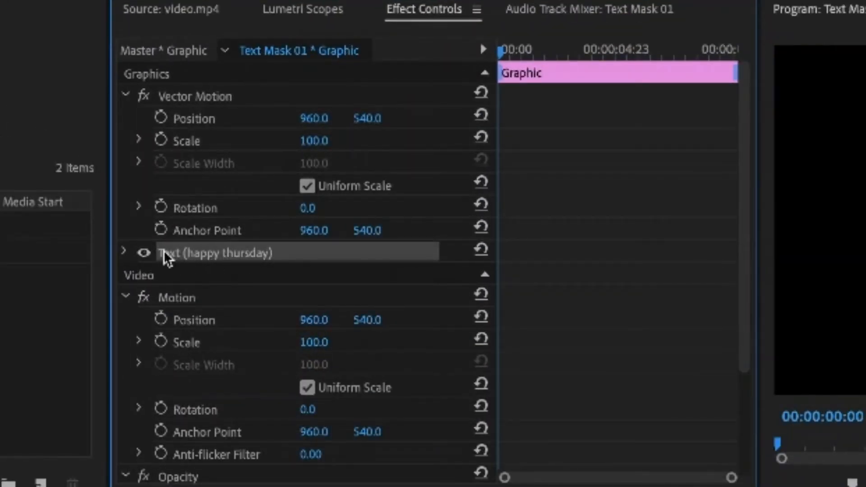
{"action": "left_click", "coordinate": [123, 253]}
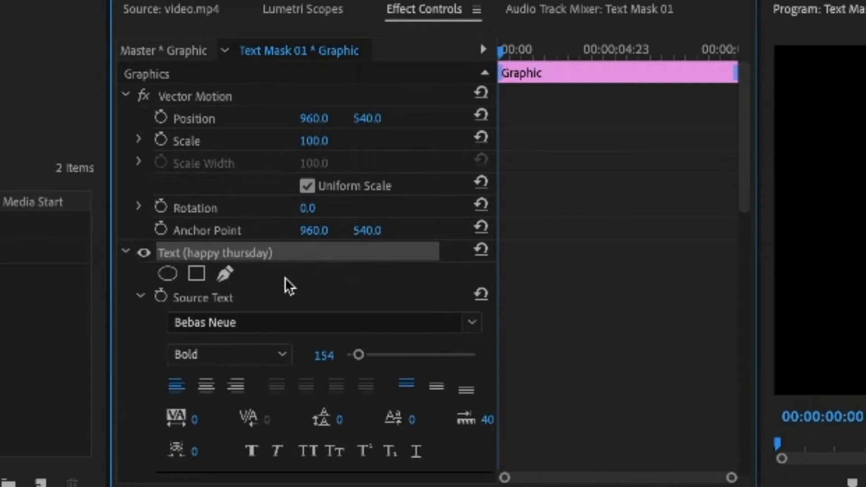
{"action": "mouse_move", "coordinate": [109, 253]}
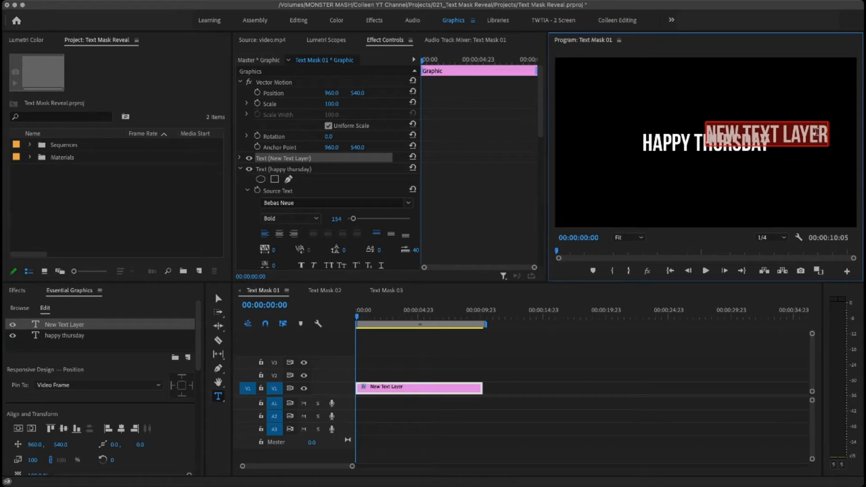
- Add an 'im tired' text layer and keyframe the graphic's Position with Y at 715
{"action": "type", "text": "im tired"}
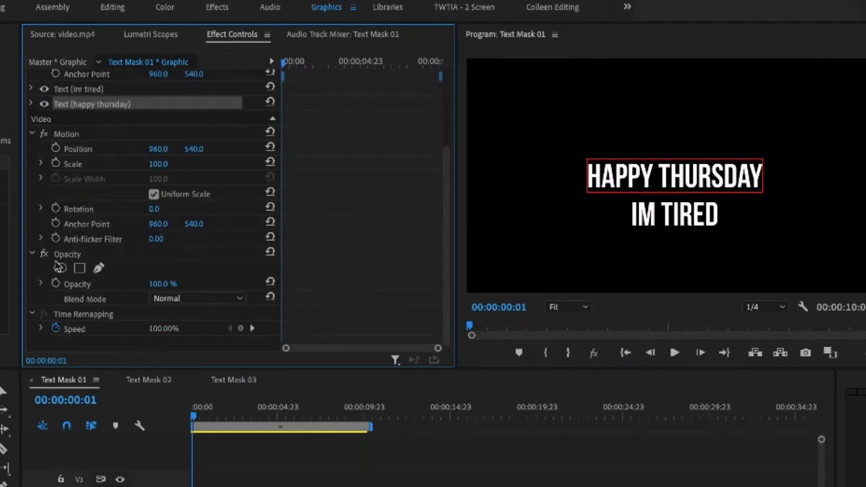
{"action": "mouse_move", "coordinate": [108, 89]}
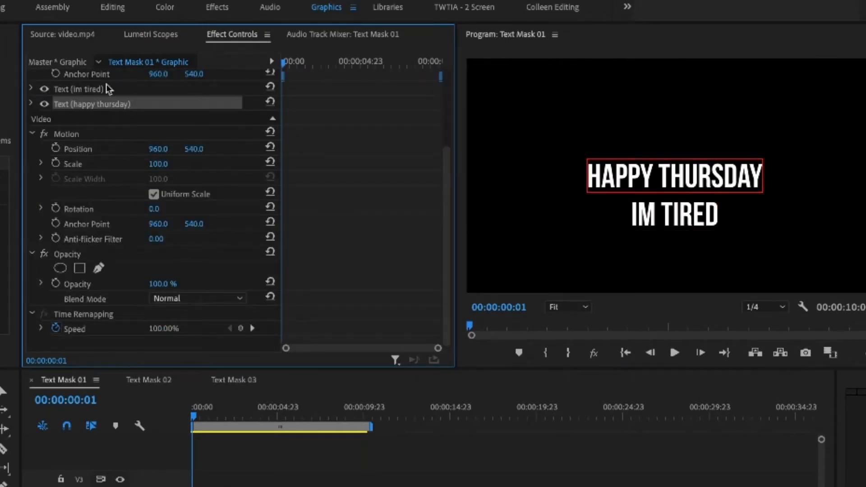
{"action": "left_click", "coordinate": [67, 253]}
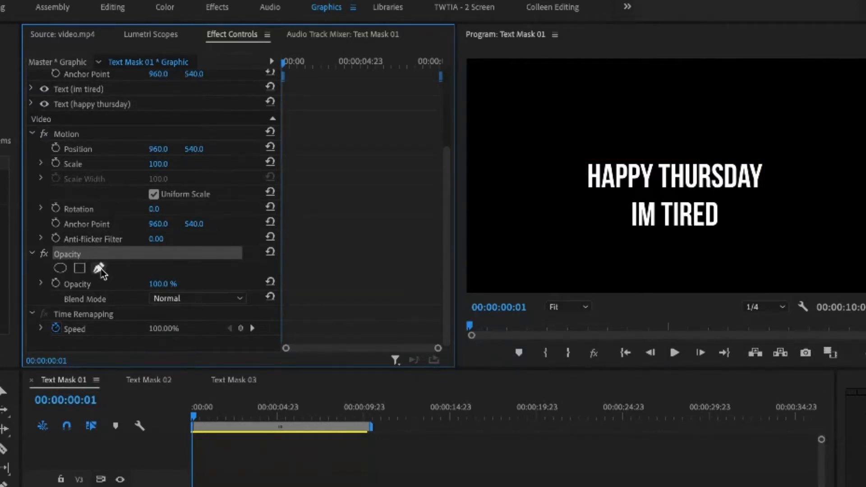
{"action": "left_click", "coordinate": [99, 268]}
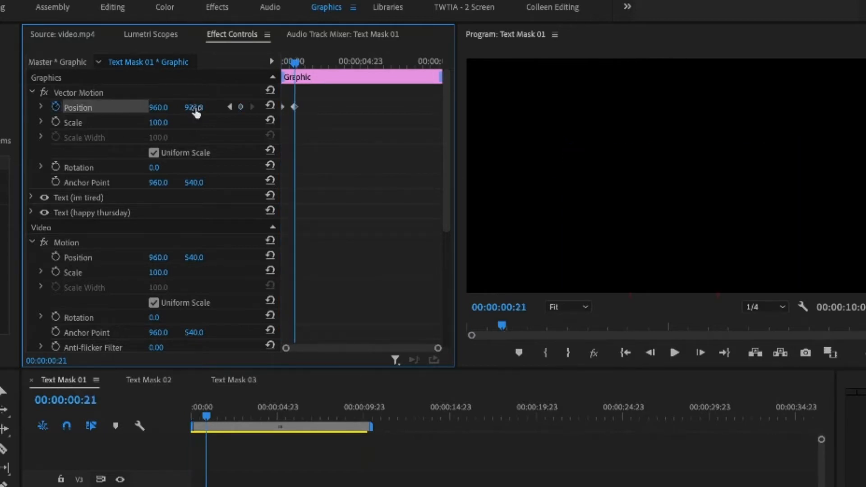
{"action": "type", "text": "715.0"}
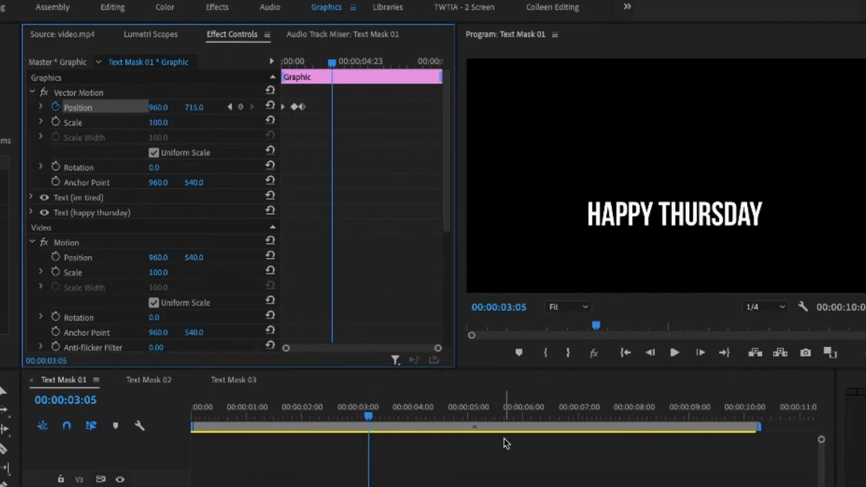
- Remove the demo mask, the 'im tired' layer and the position keyframes from the title
{"action": "scroll", "scroll_direction": "down", "scroll_amount": 3}
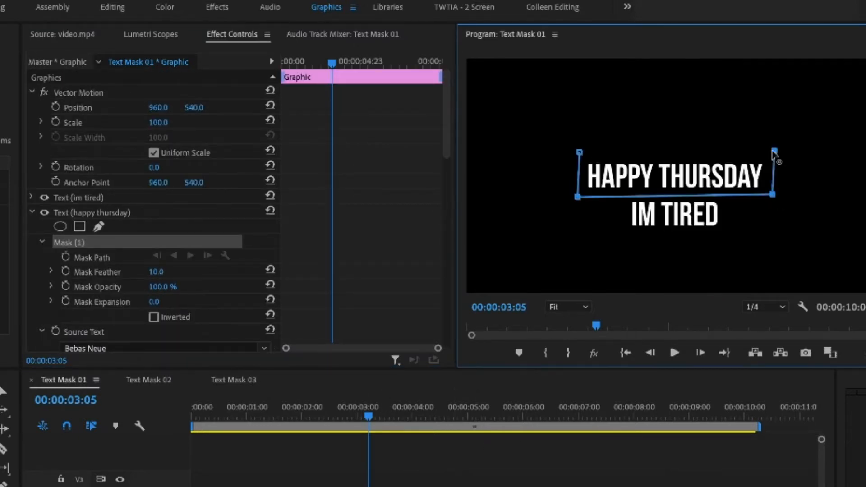
{"action": "left_click", "coordinate": [78, 197]}
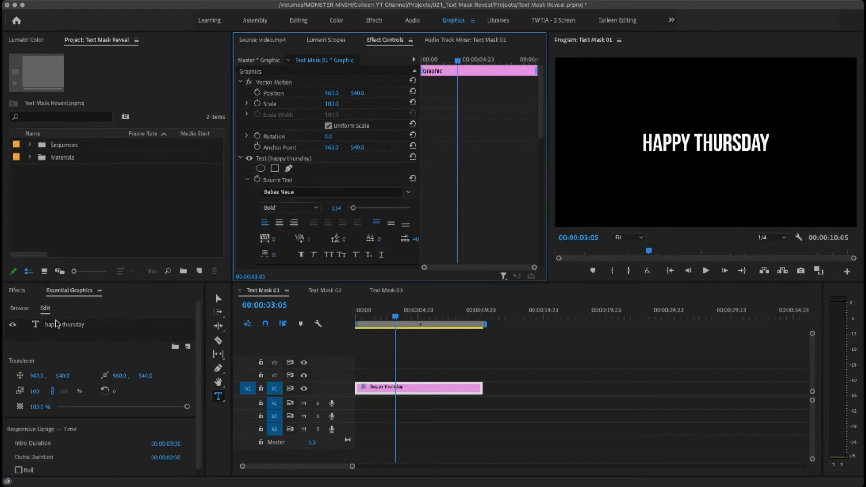
- Draw a four-point pen mask around HAPPY THURSDAY, dragging the left corners past HAPPY
{"action": "scroll", "scroll_direction": "down", "scroll_amount": 3}
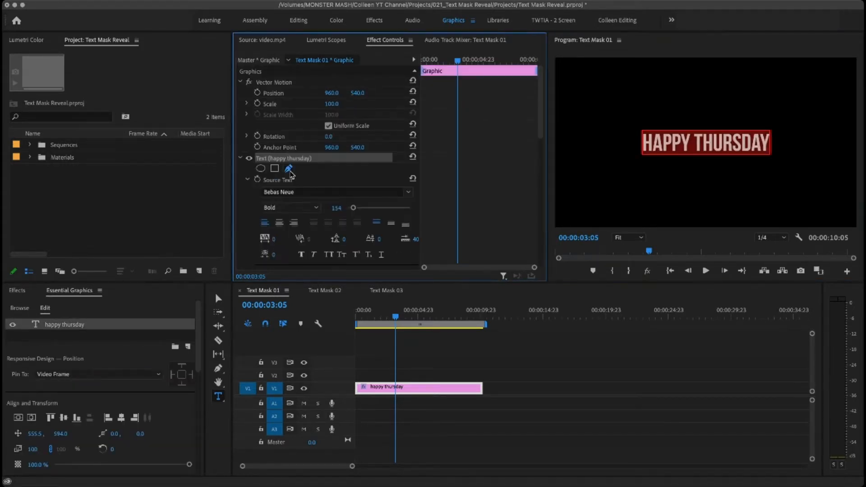
{"action": "left_click", "coordinate": [287, 168]}
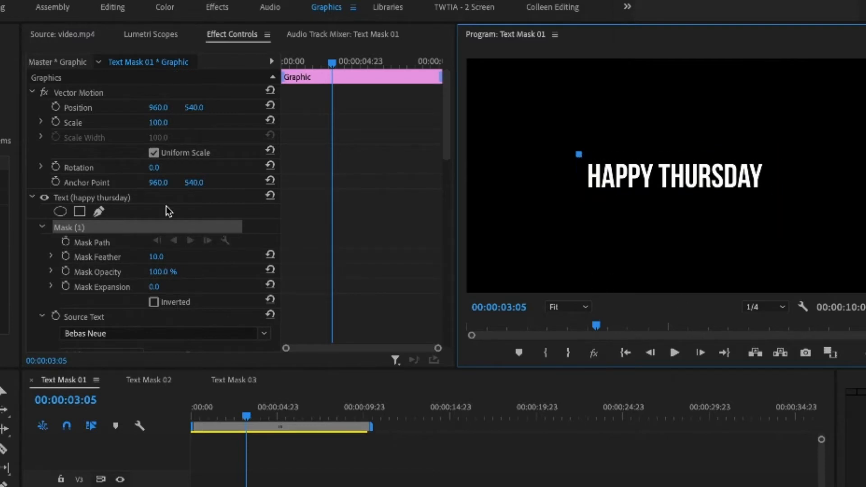
{"action": "left_click", "coordinate": [99, 212]}
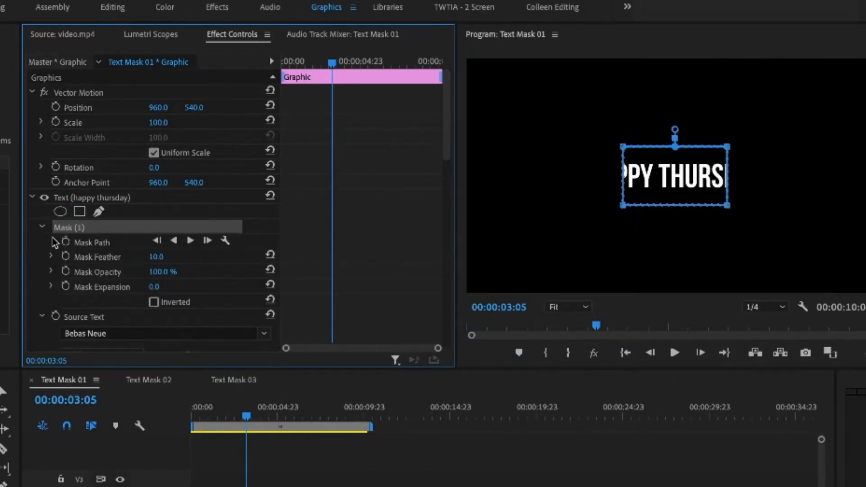
{"action": "mouse_move", "coordinate": [622, 213]}
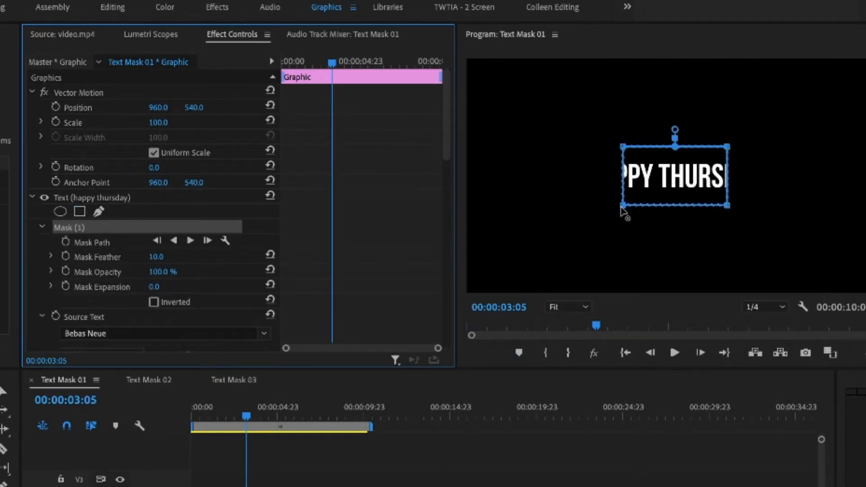
{"action": "left_click_drag", "start_coordinate": [621, 212], "coordinate": [593, 211]}
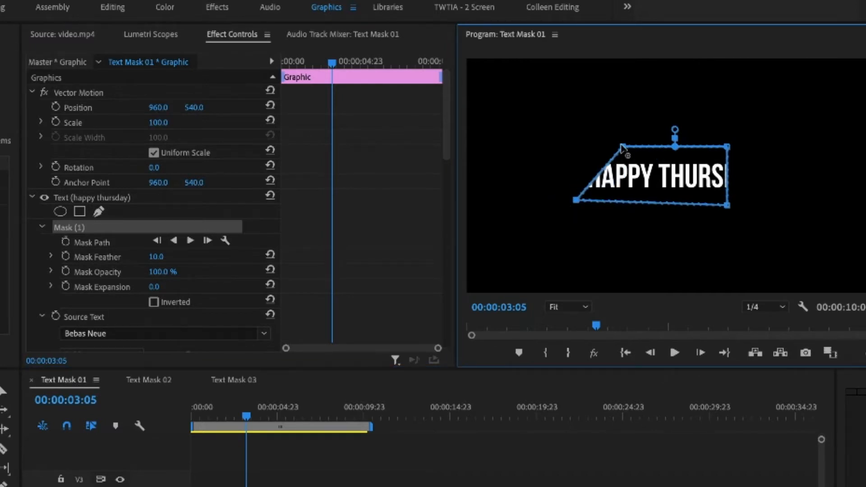
{"action": "left_click_drag", "start_coordinate": [618, 148], "coordinate": [570, 148]}
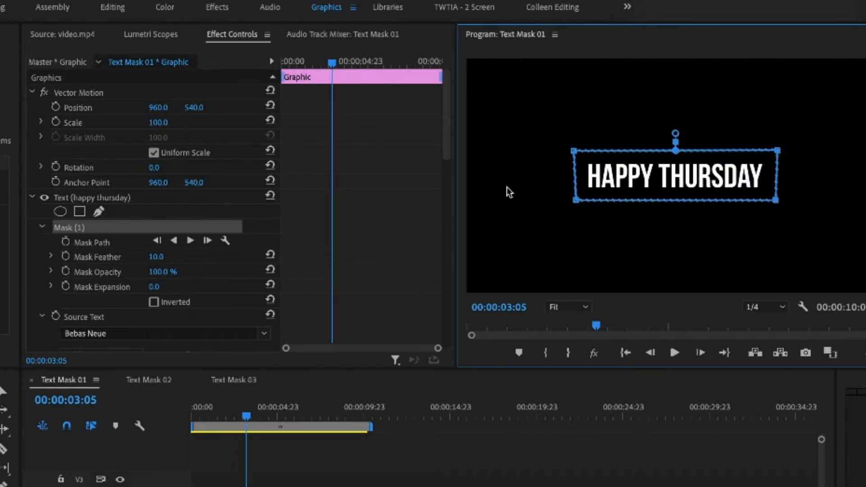
{"action": "mouse_move", "coordinate": [555, 209]}
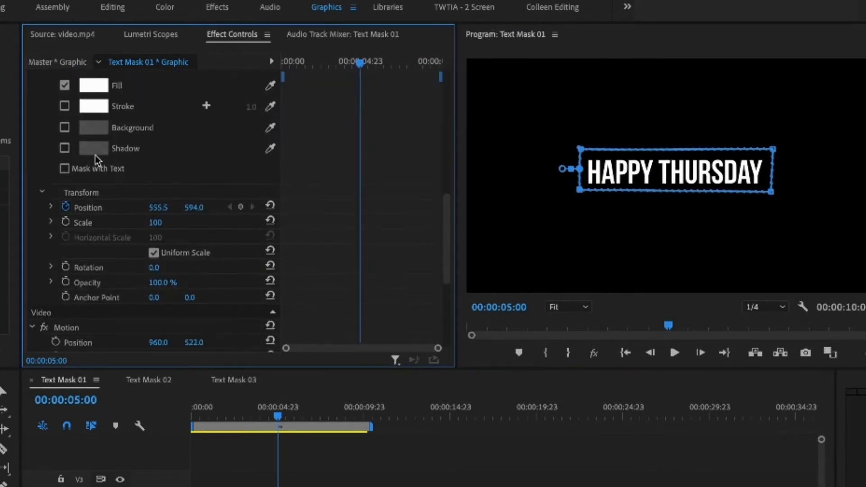
- Move the playhead earlier and add a text Position keyframe at 555.5, 594
{"action": "left_click_drag", "start_coordinate": [358, 62], "coordinate": [327, 62]}
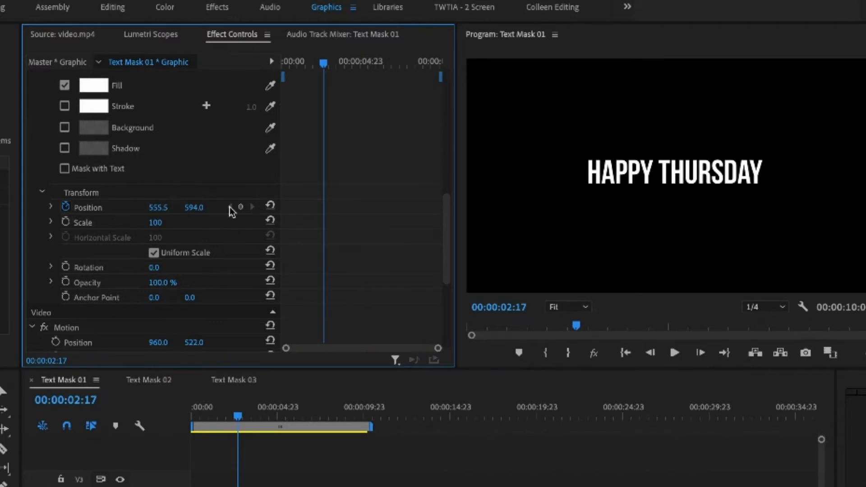
{"action": "left_click", "coordinate": [241, 207]}
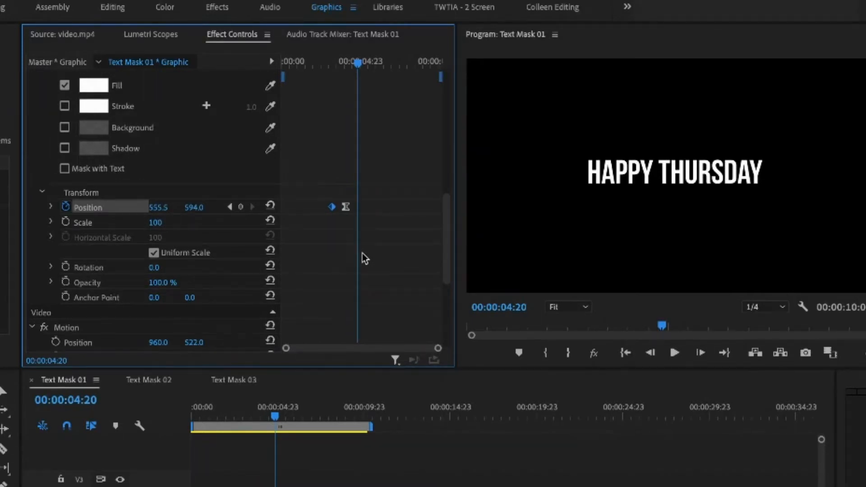
{"action": "mouse_move", "coordinate": [354, 261]}
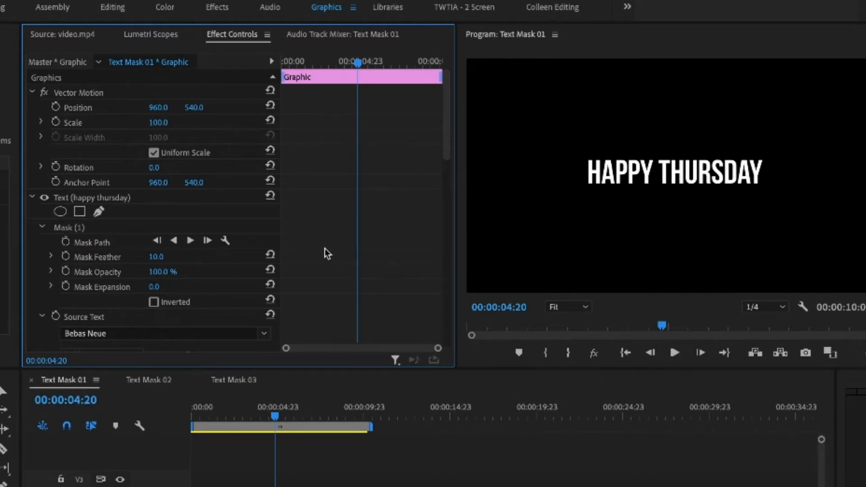
{"action": "mouse_move", "coordinate": [304, 273]}
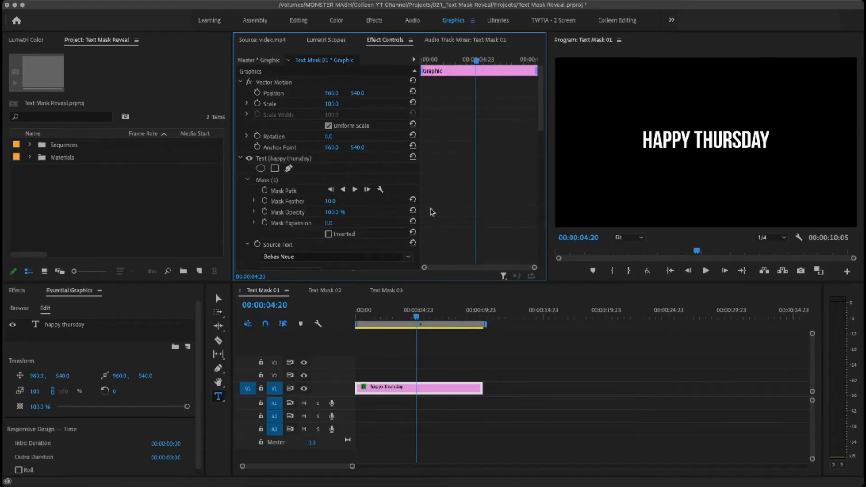
- In Text Mask 02, nudge LEMONY FRESH lower, scrub the lemon pass, and add a rectangle mask
{"action": "left_click", "coordinate": [324, 290]}
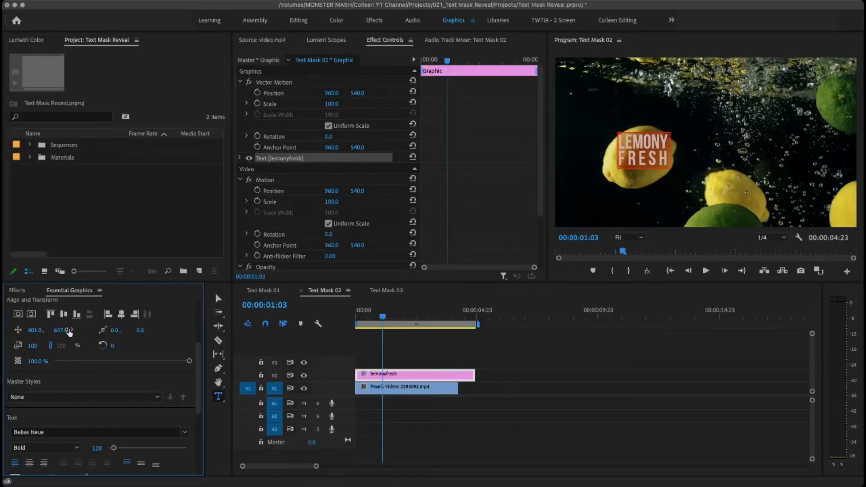
{"action": "left_click", "coordinate": [356, 309]}
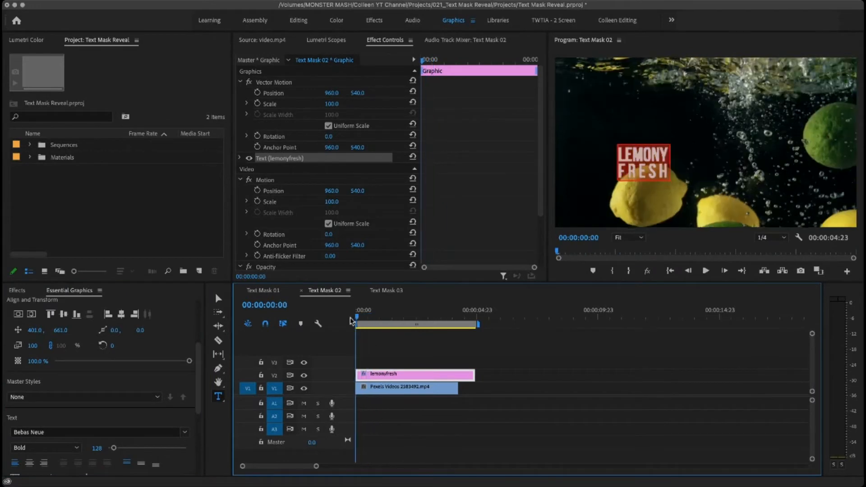
{"action": "left_click", "coordinate": [379, 318]}
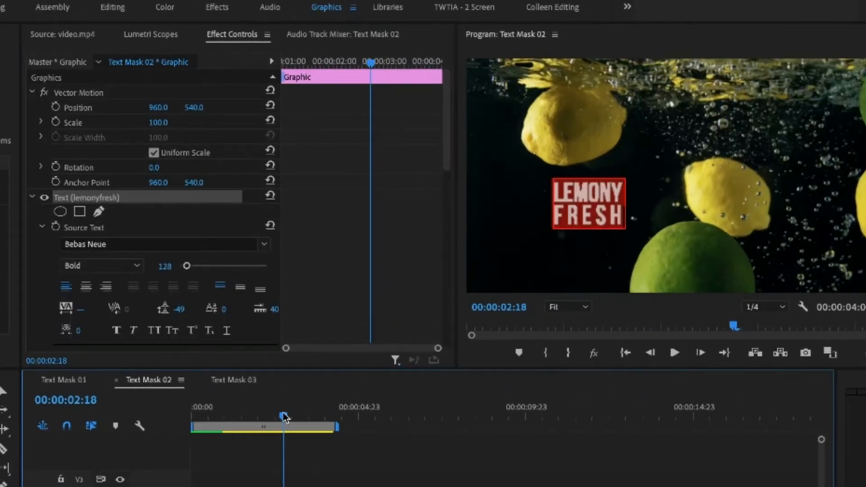
{"action": "left_click_drag", "start_coordinate": [283, 416], "coordinate": [251, 416]}
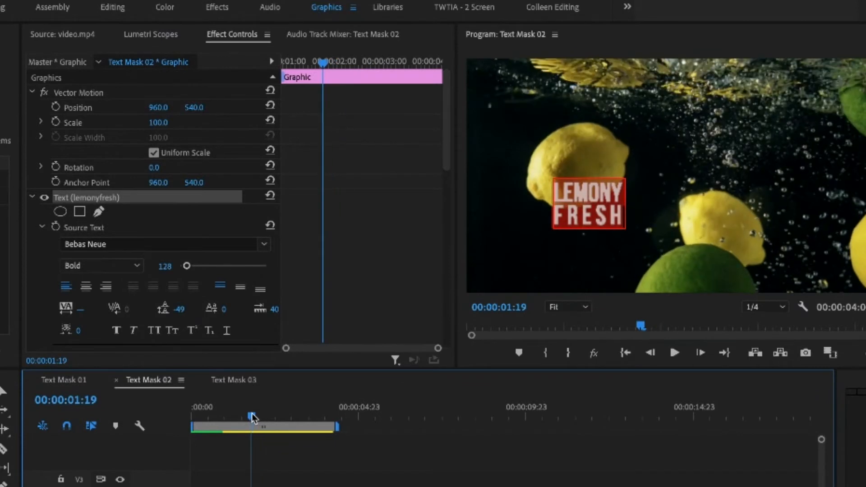
{"action": "left_click_drag", "start_coordinate": [253, 416], "coordinate": [278, 416]}
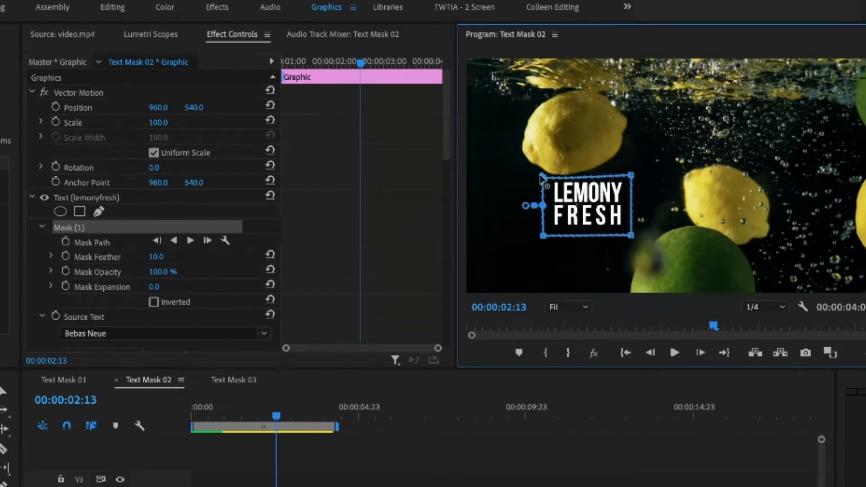
- Reshape and keyframe the LEMONY FRESH mask path along the lemon, with feather set to 5
{"action": "left_click", "coordinate": [55, 241]}
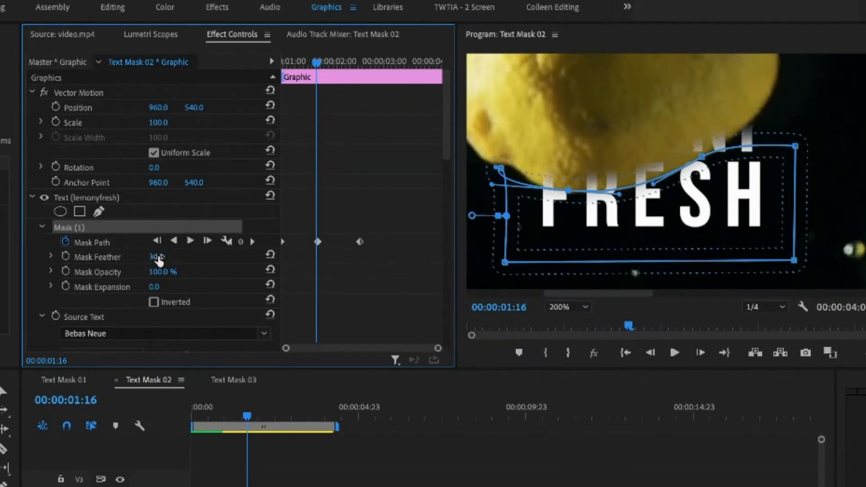
{"action": "left_click_drag", "start_coordinate": [160, 256], "coordinate": [154, 256]}
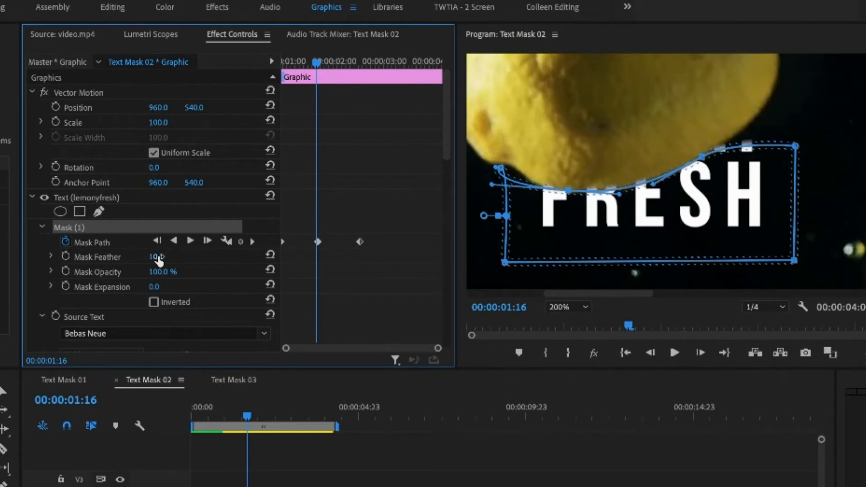
{"action": "double_click", "coordinate": [155, 256]}
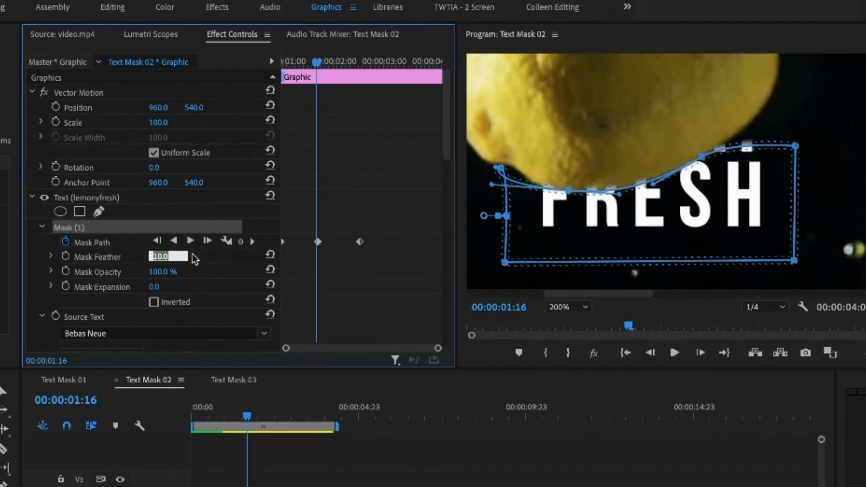
{"action": "type", "text": "5.0"}
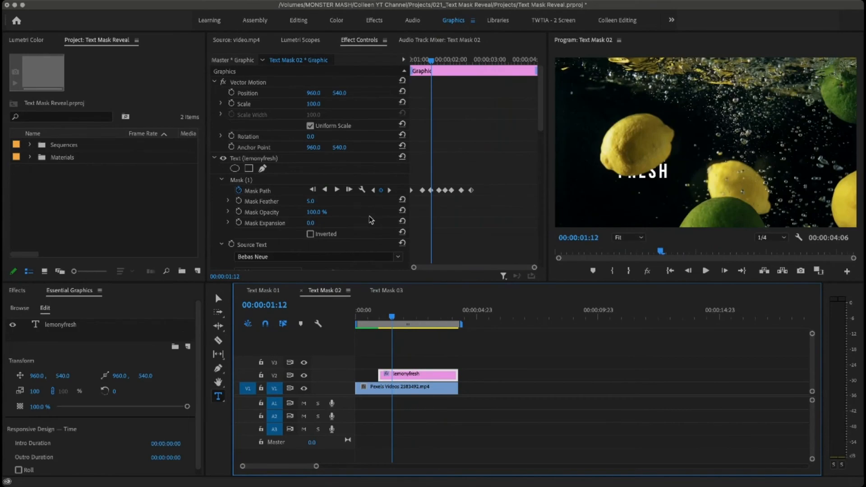
{"action": "mouse_move", "coordinate": [336, 214]}
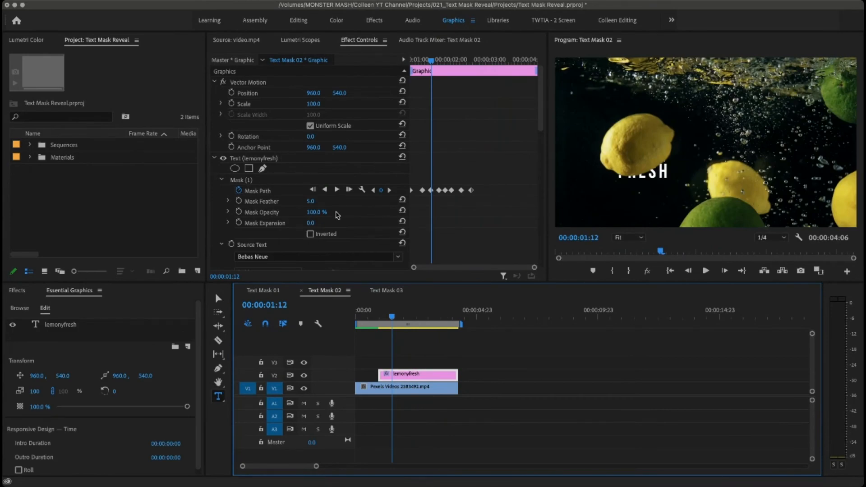
- Switch to the Text Mask 03 sequence and select the YOU DESERVE A BREAK graphic clip
{"action": "left_click", "coordinate": [383, 291]}
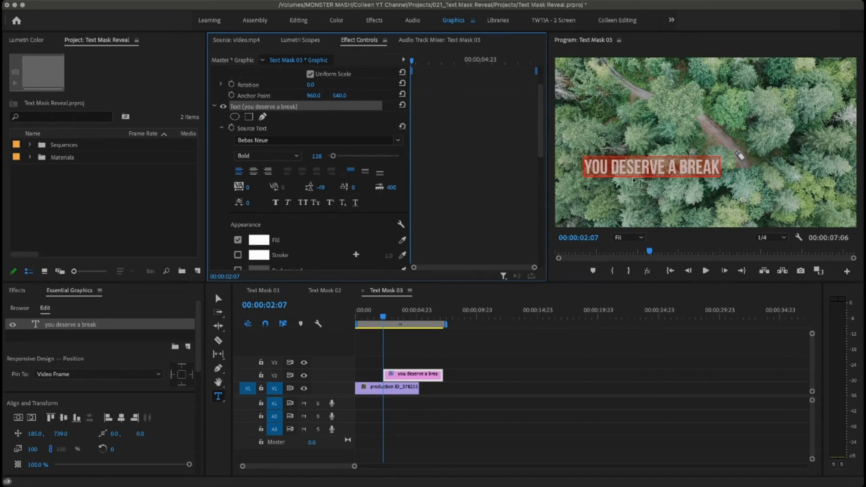
{"action": "mouse_move", "coordinate": [553, 190]}
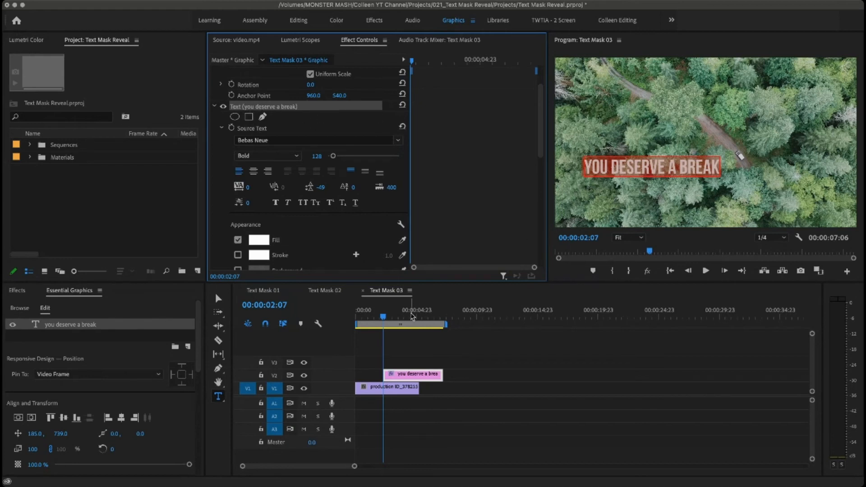
{"action": "left_click", "coordinate": [386, 386]}
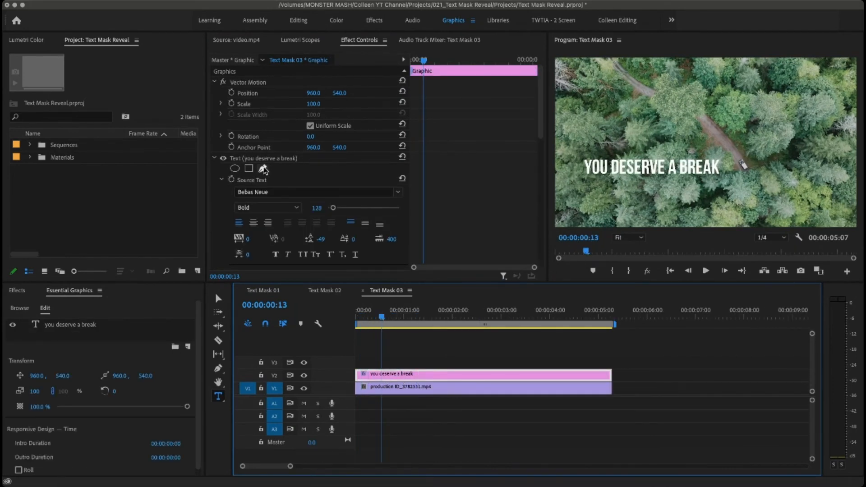
- Draw an inverted pen mask along the road edge, then scroll down to the text's Transform
{"action": "left_click", "coordinate": [263, 168]}
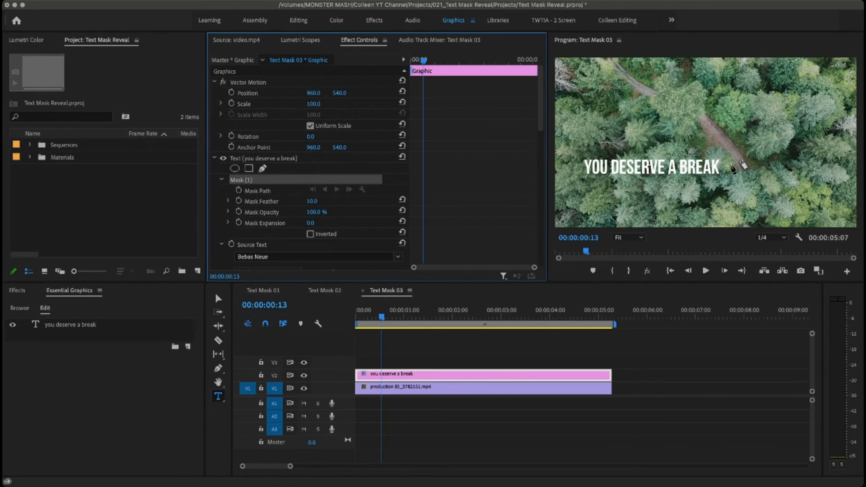
{"action": "mouse_move", "coordinate": [717, 148]}
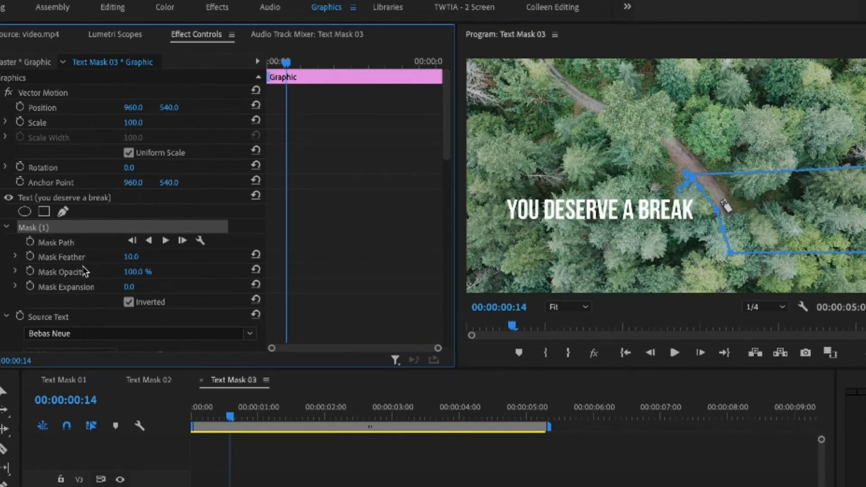
{"action": "scroll", "scroll_direction": "down", "scroll_amount": 3}
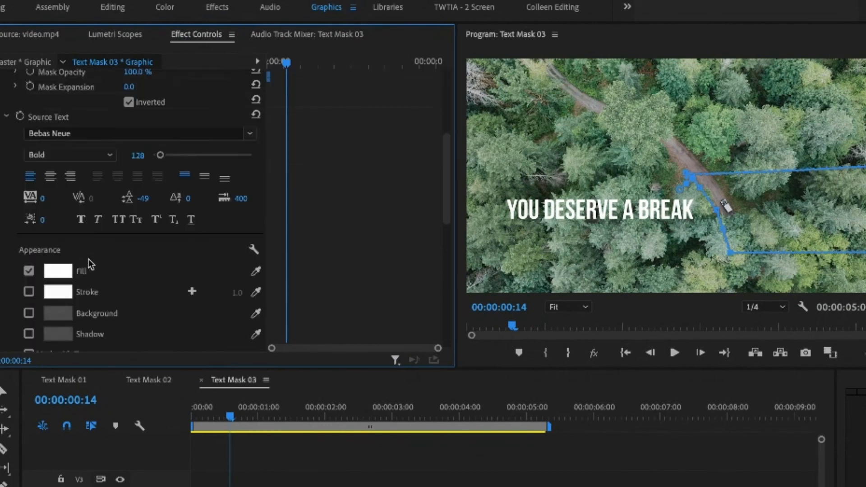
{"action": "scroll", "scroll_direction": "down", "scroll_amount": 3}
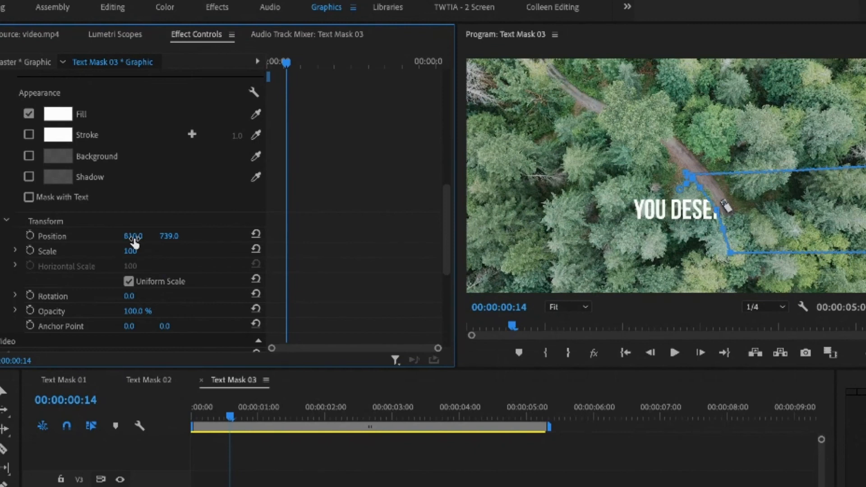
- Keyframe Position X from 1192 so the title slides out from behind the road mask, then preview
{"action": "left_click_drag", "start_coordinate": [133, 236], "coordinate": [33, 236]}
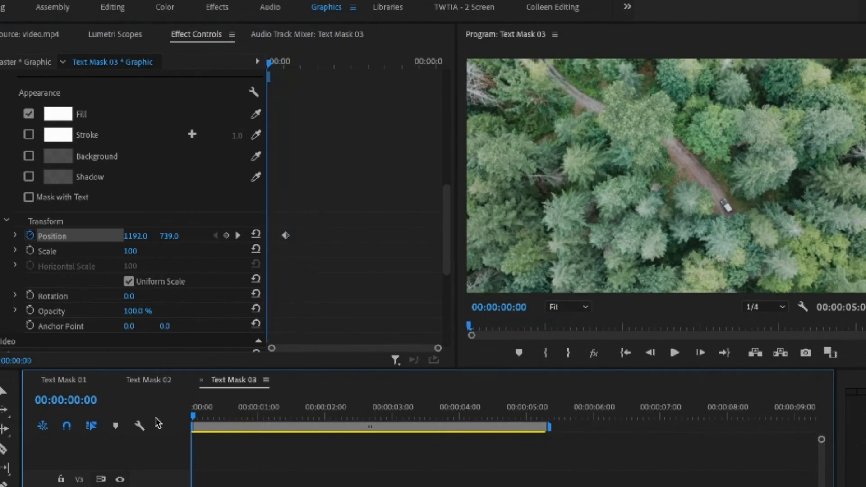
{"action": "left_click", "coordinate": [283, 407]}
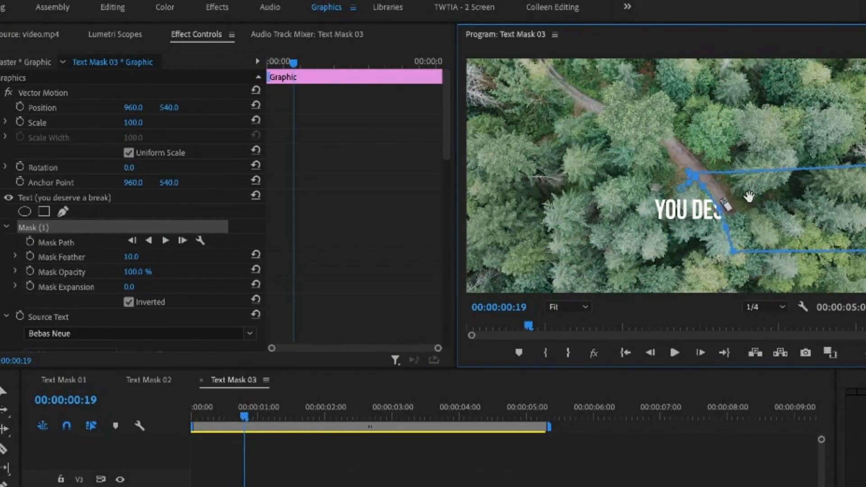
{"action": "left_click", "coordinate": [30, 242]}
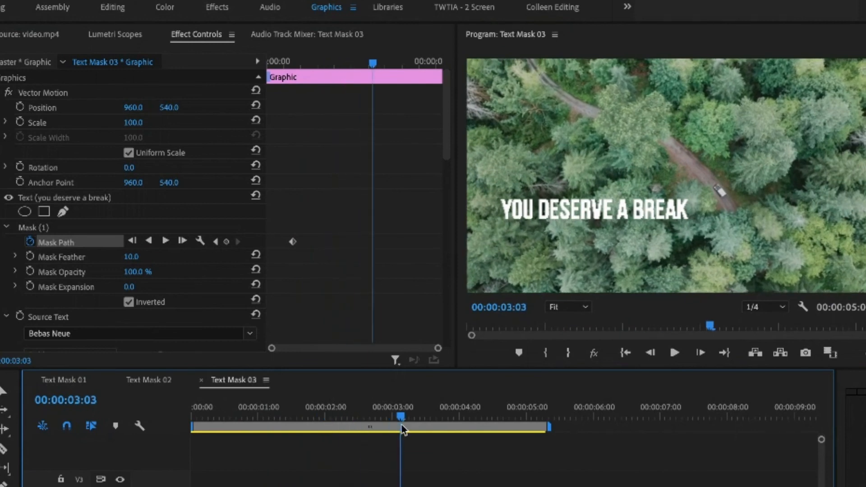
{"action": "left_click", "coordinate": [269, 415]}
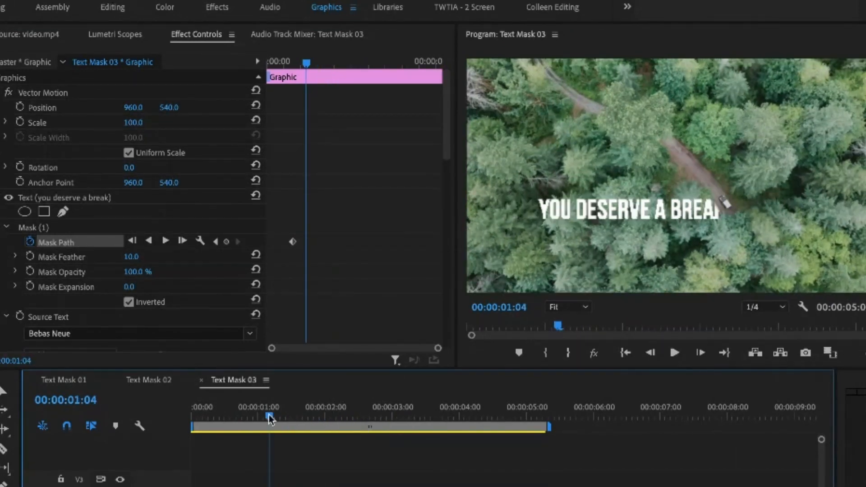